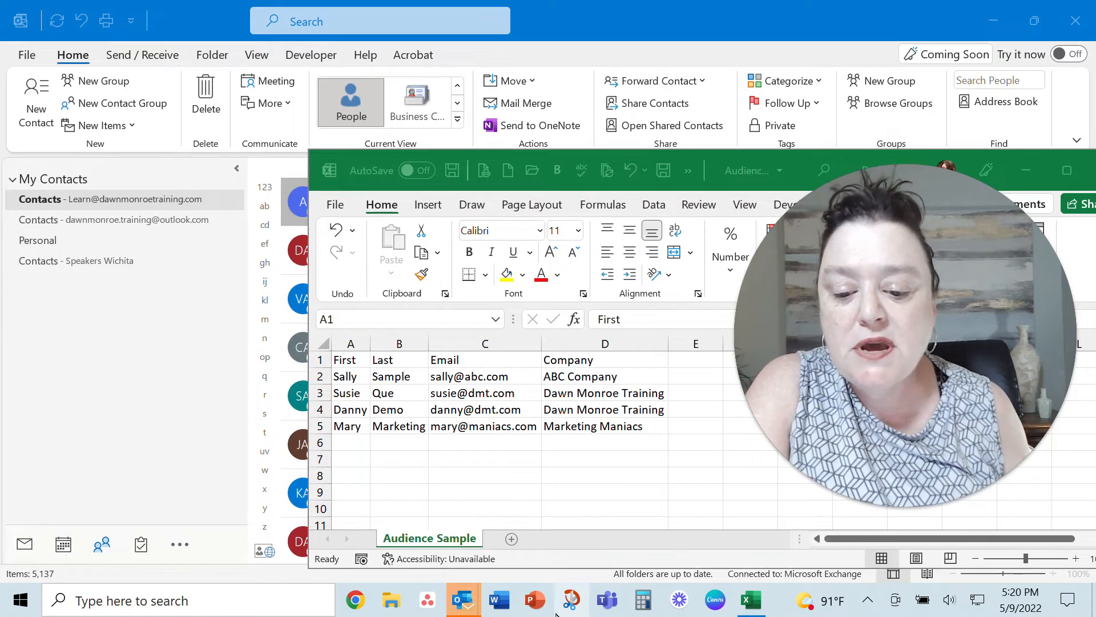
mouse_move(626, 446)
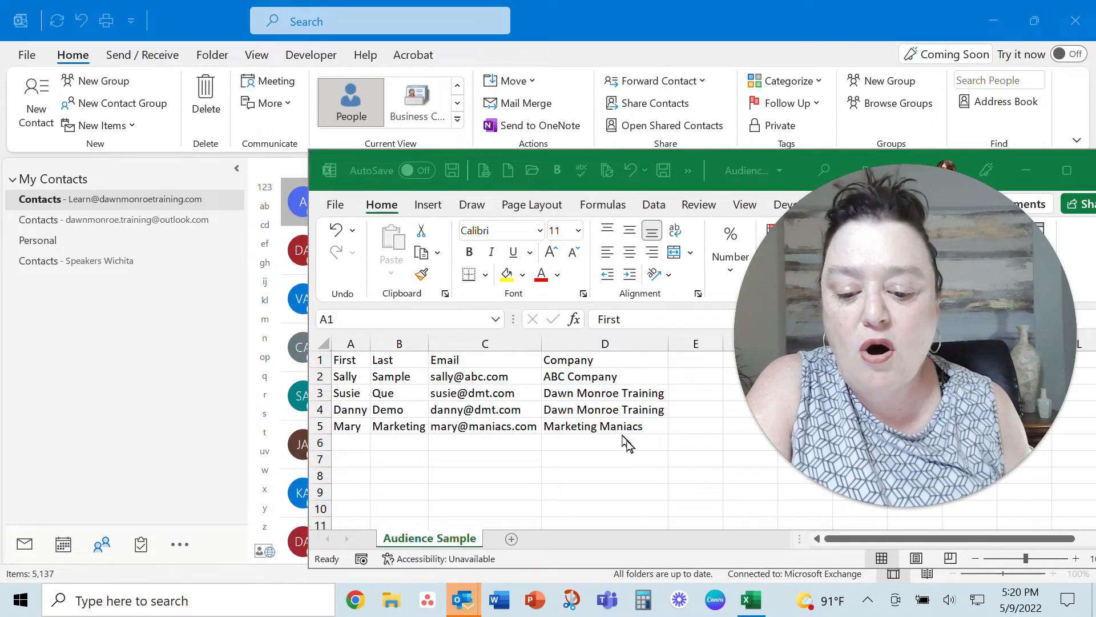
mouse_move(632, 449)
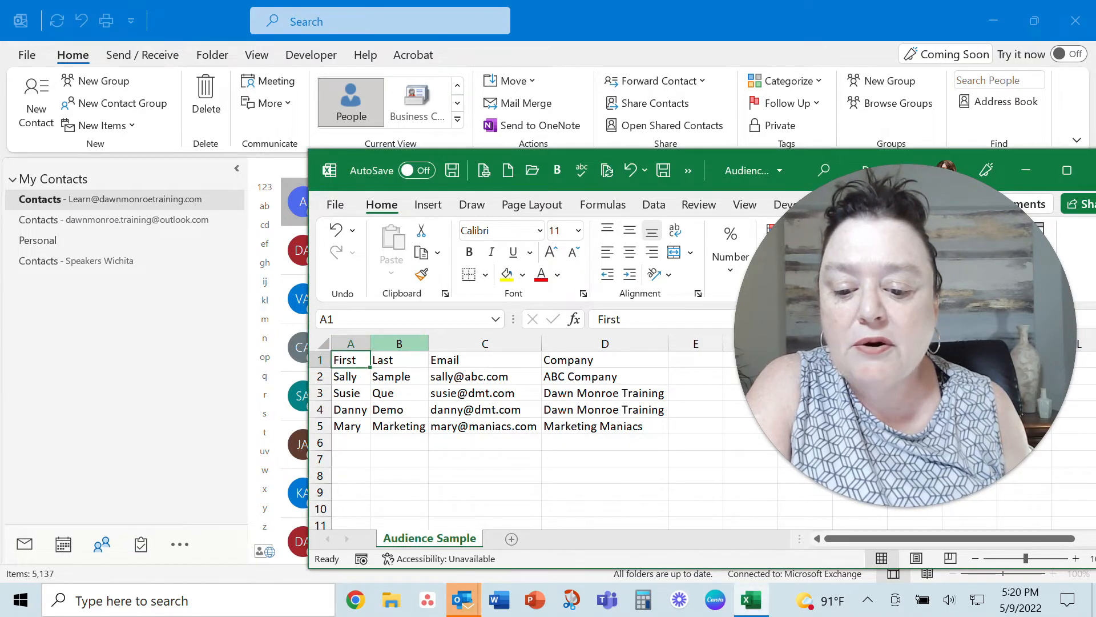
Point out the Email, Company and First columns in the audience data
click(485, 343)
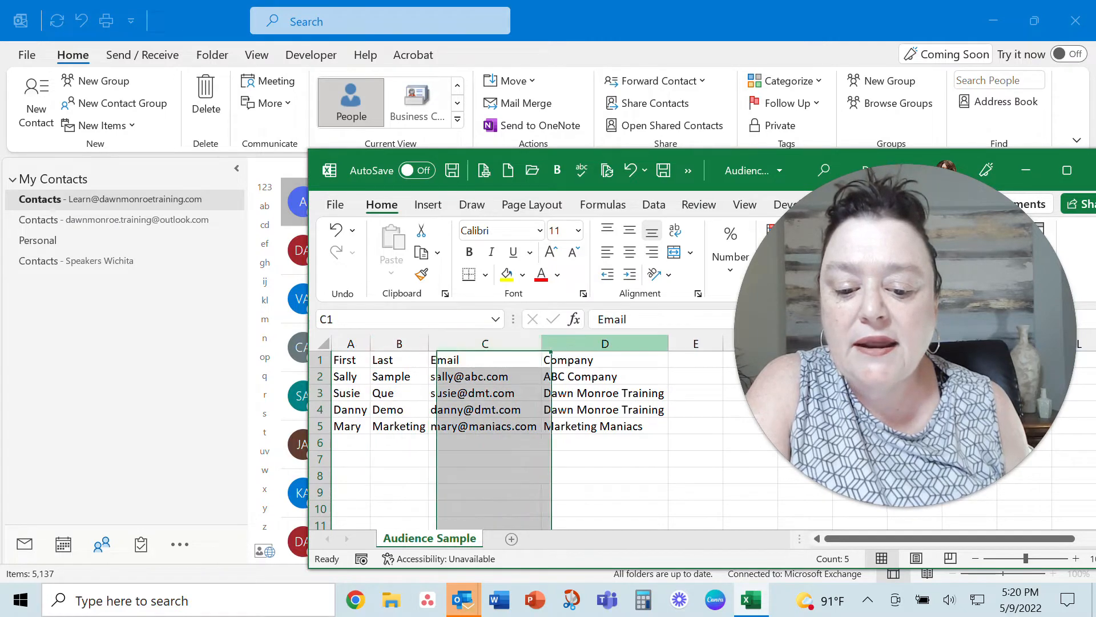
click(604, 343)
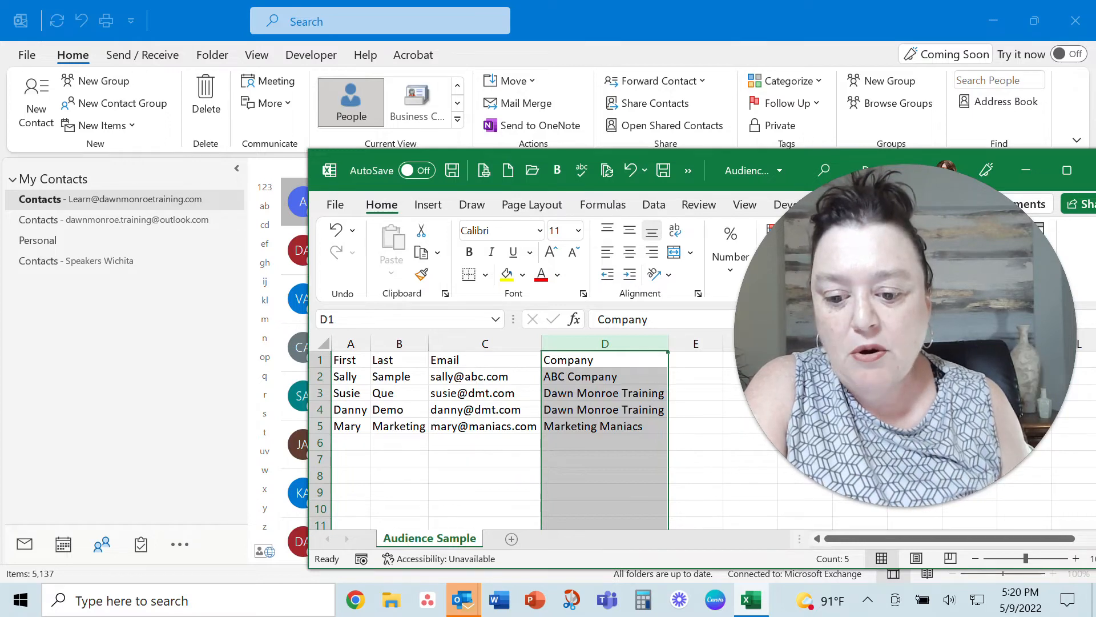
click(350, 359)
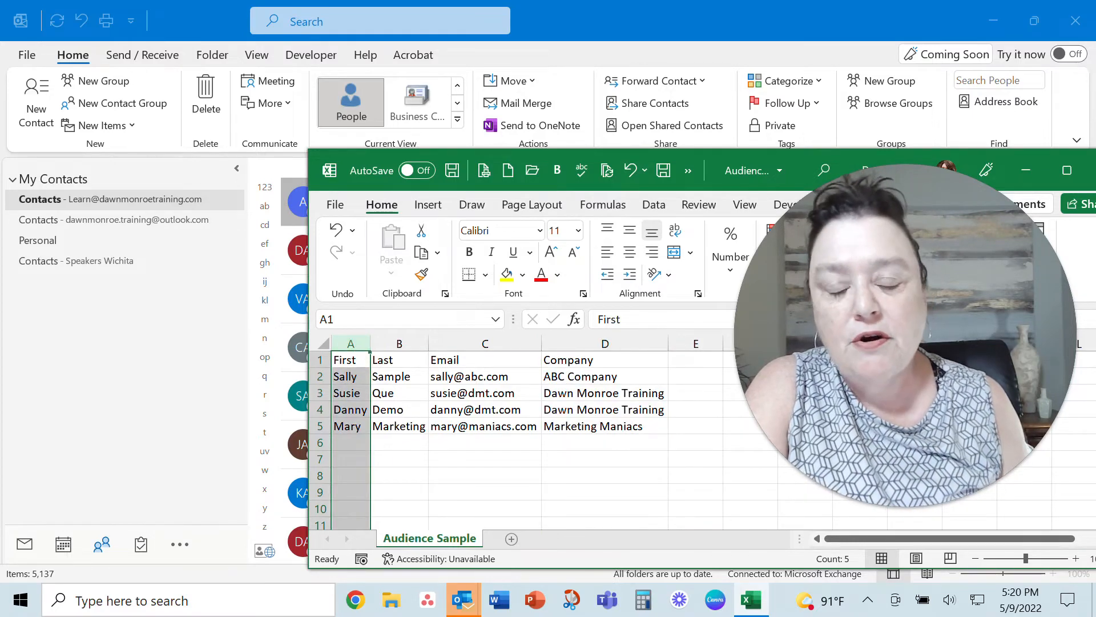
click(605, 344)
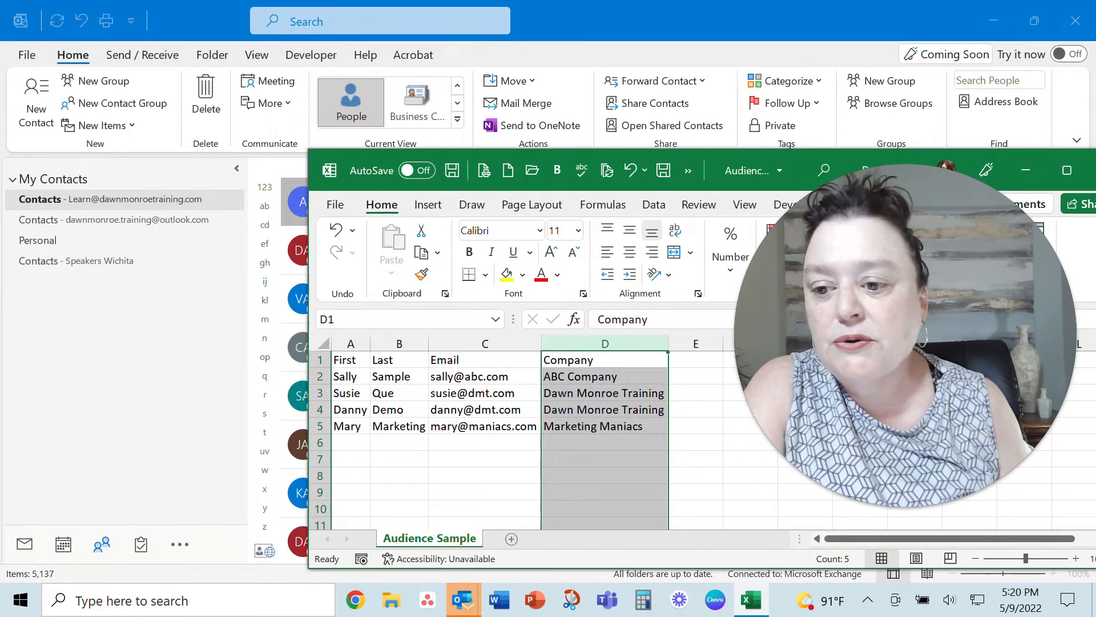
mouse_move(231, 345)
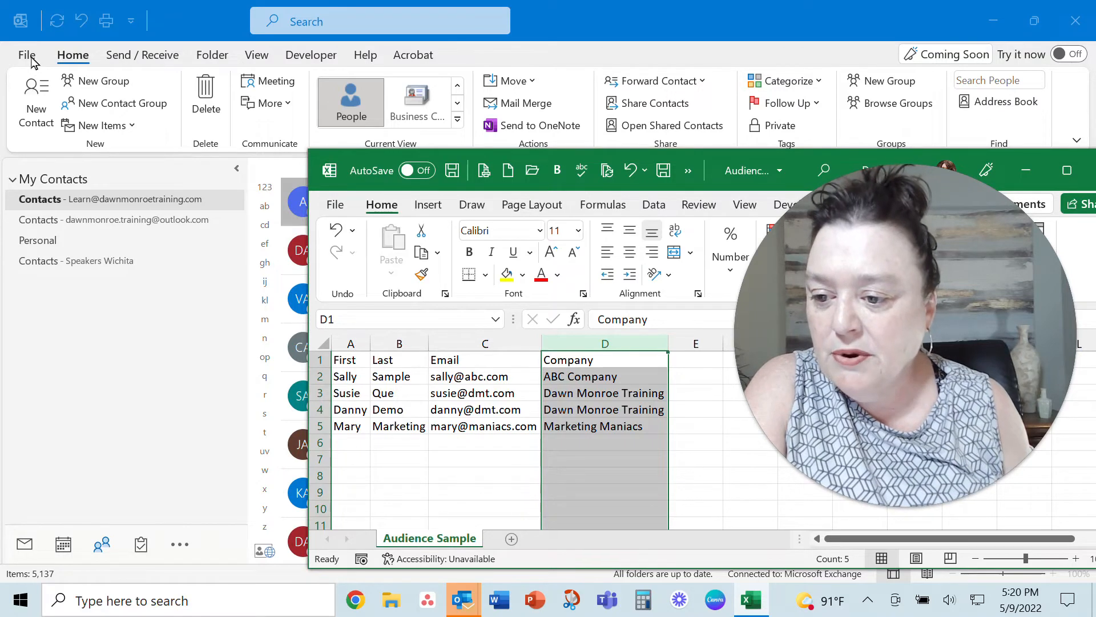
Launch Outlook's Import/Export wizard from File > Open & Export
click(27, 55)
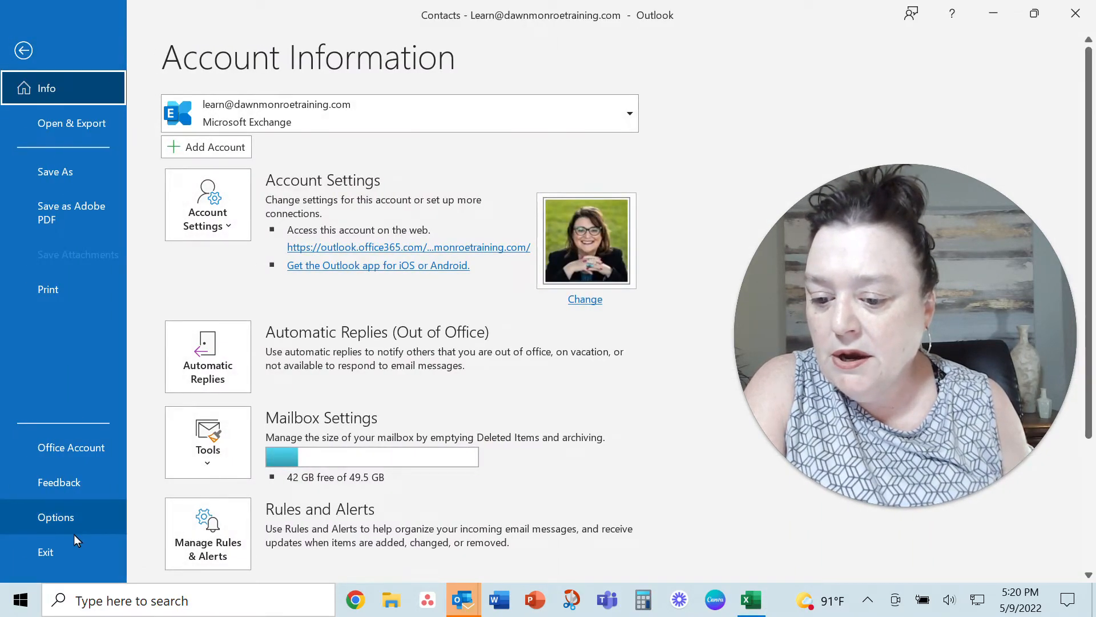
click(71, 124)
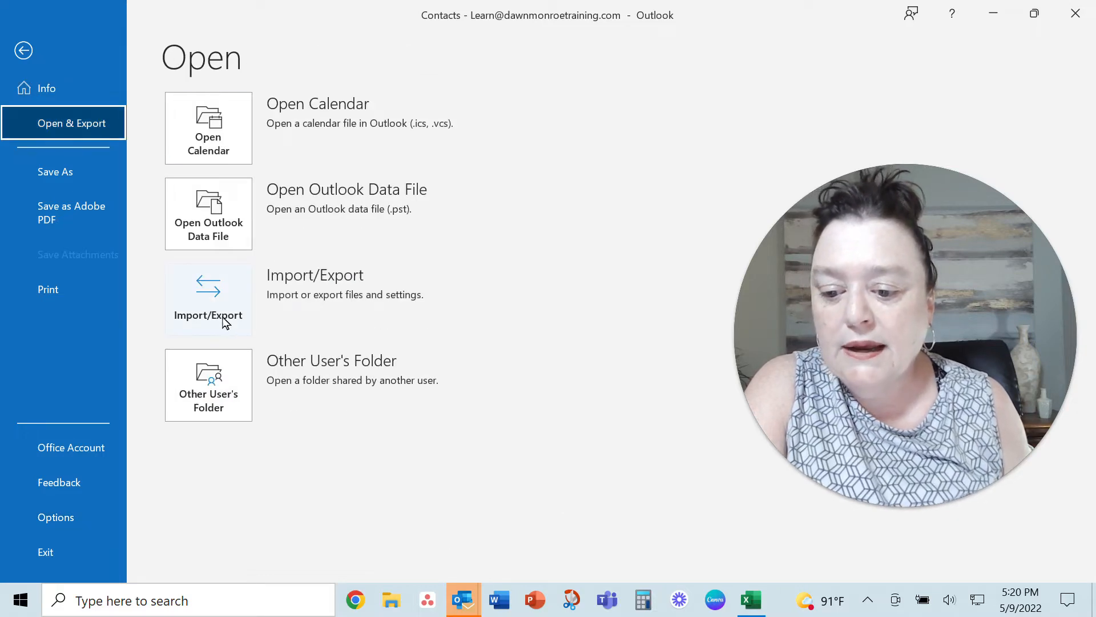
click(208, 301)
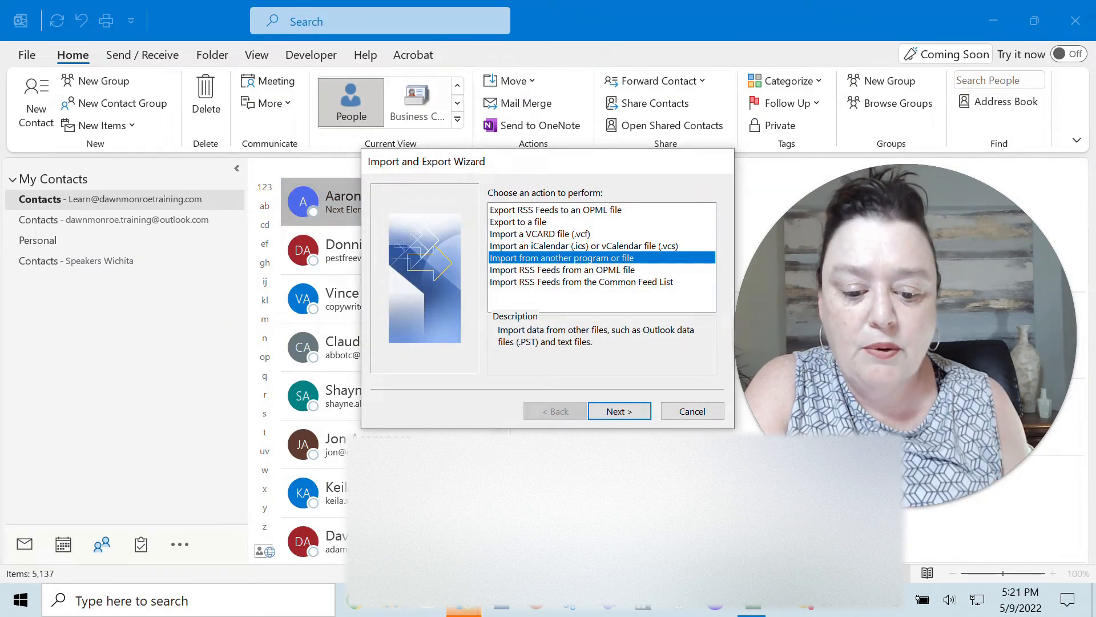
Import Audience Sample from the Desktop as Comma Separated Values, skipping duplicate items
click(617, 411)
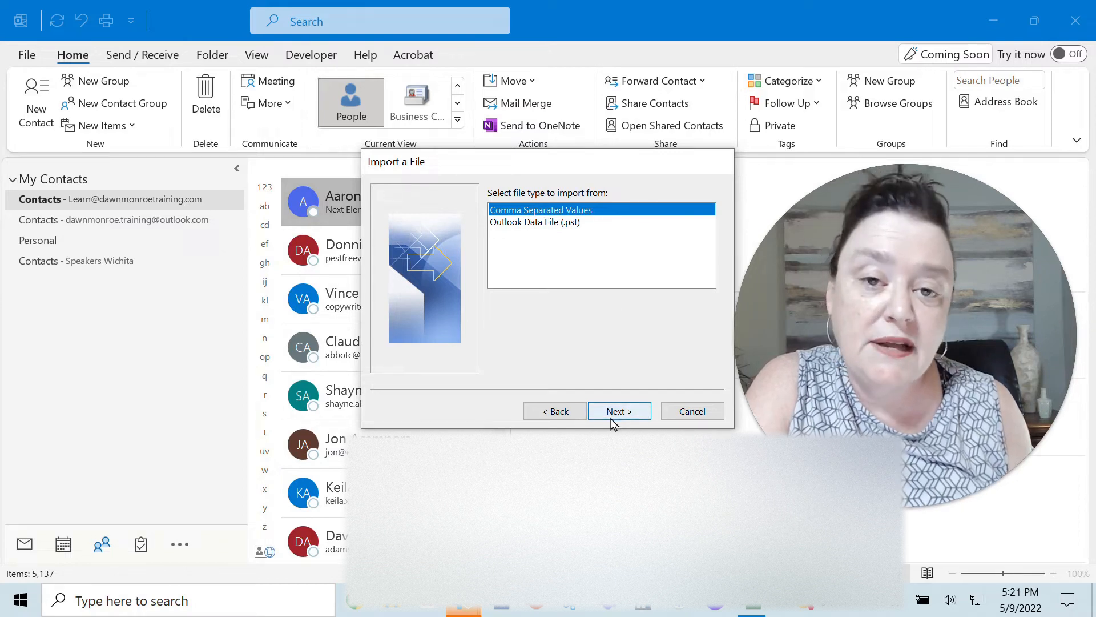
click(618, 411)
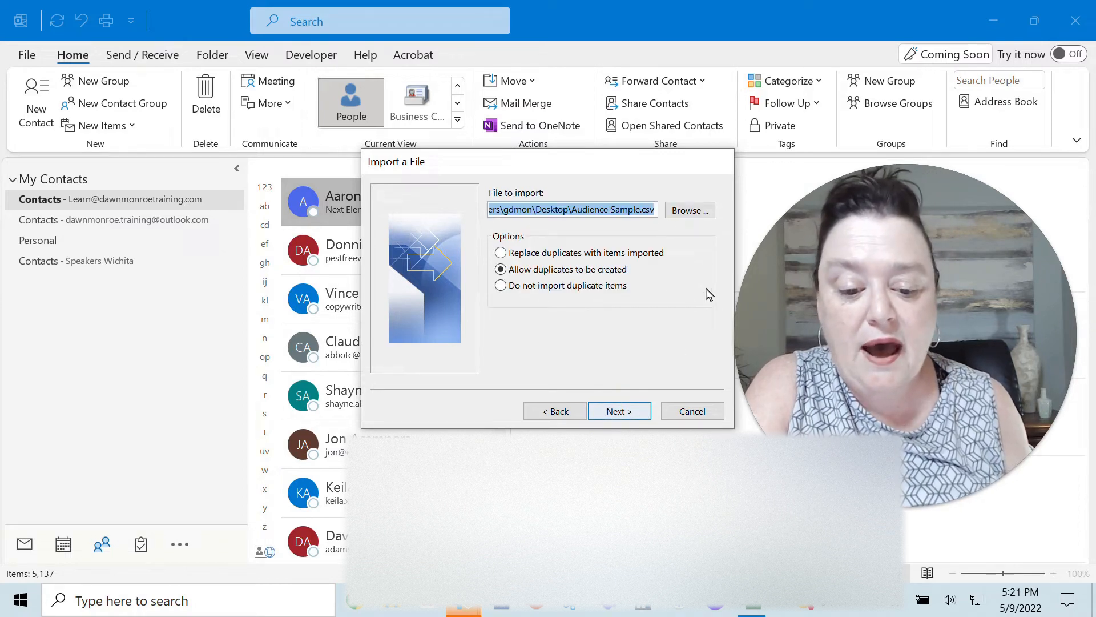
click(689, 209)
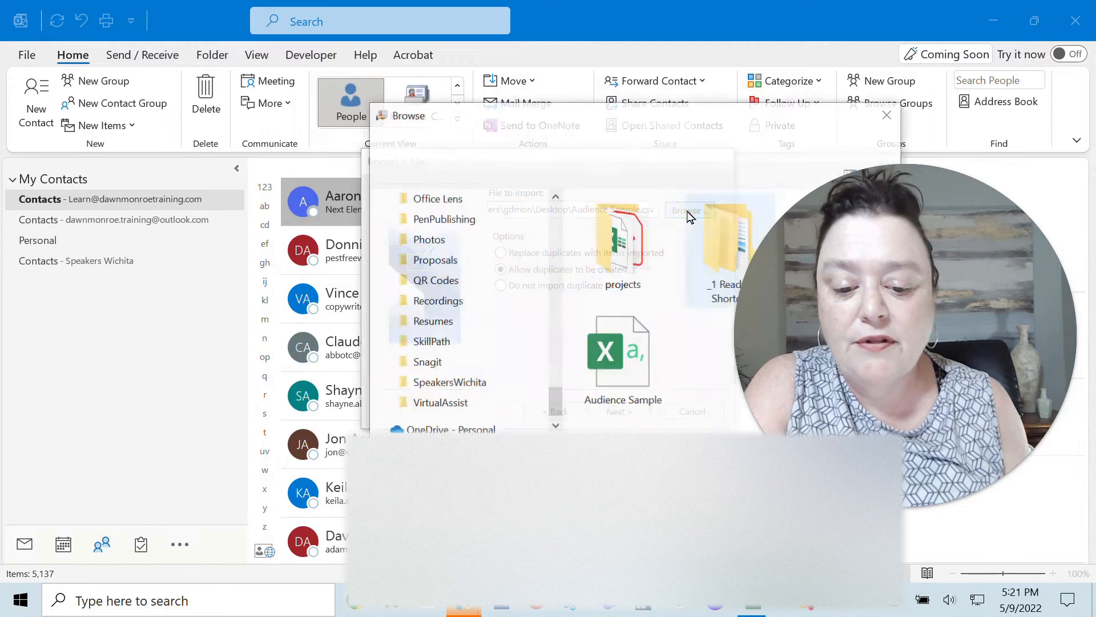
click(688, 211)
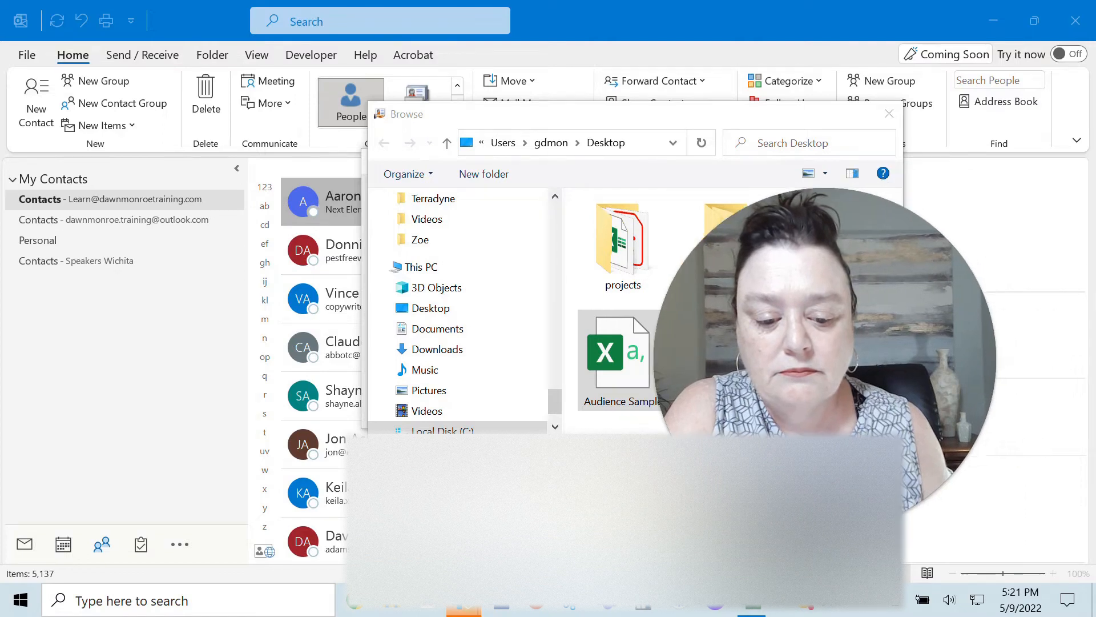
double_click(618, 360)
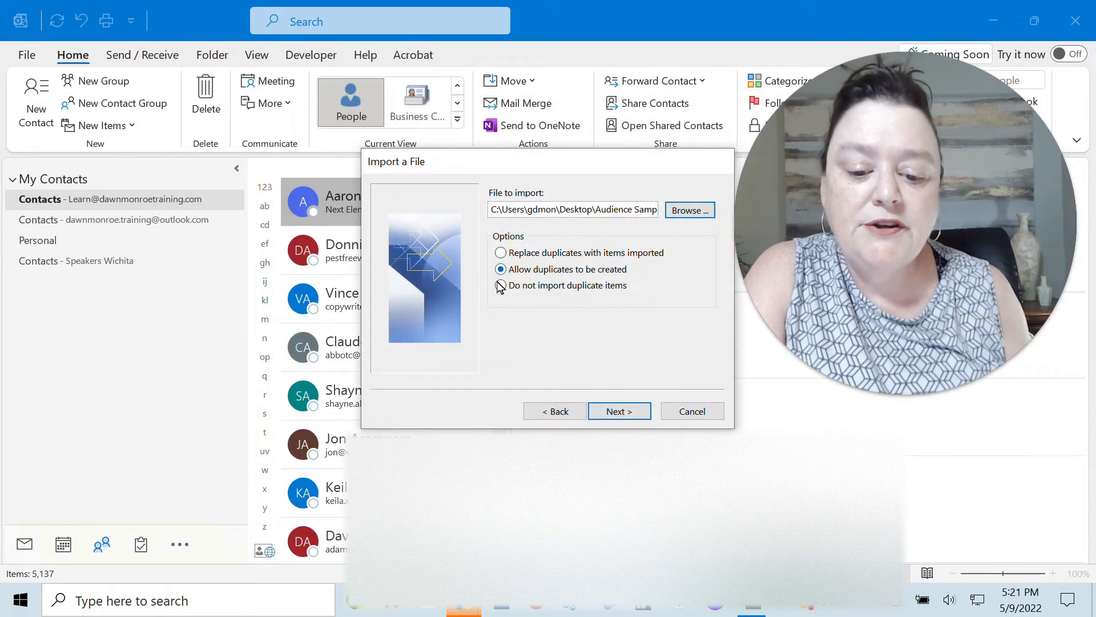
click(501, 285)
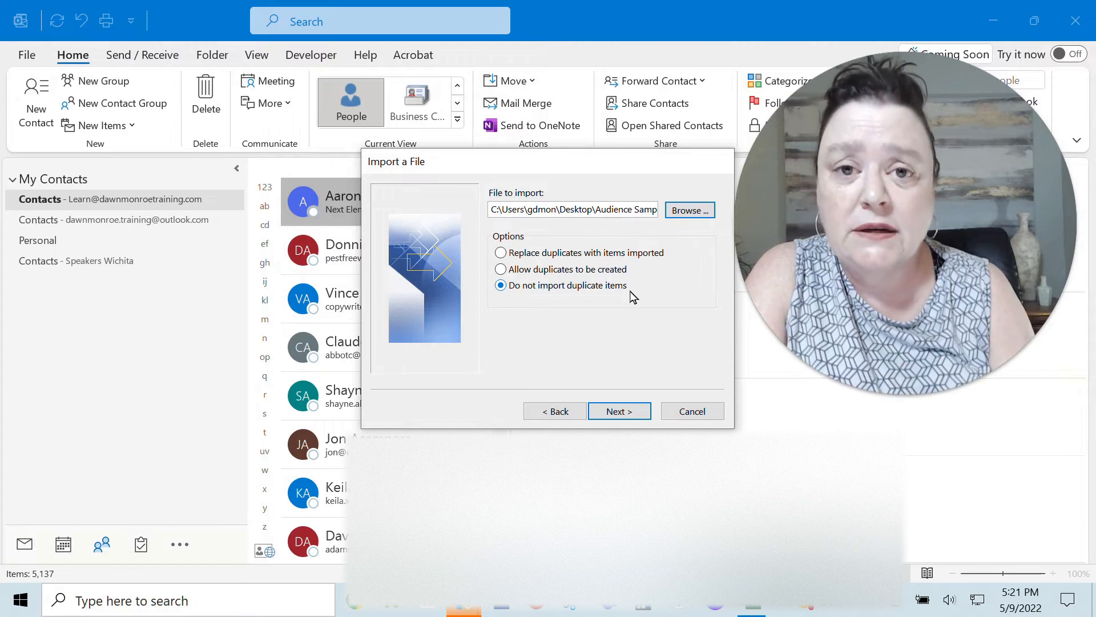
mouse_move(634, 273)
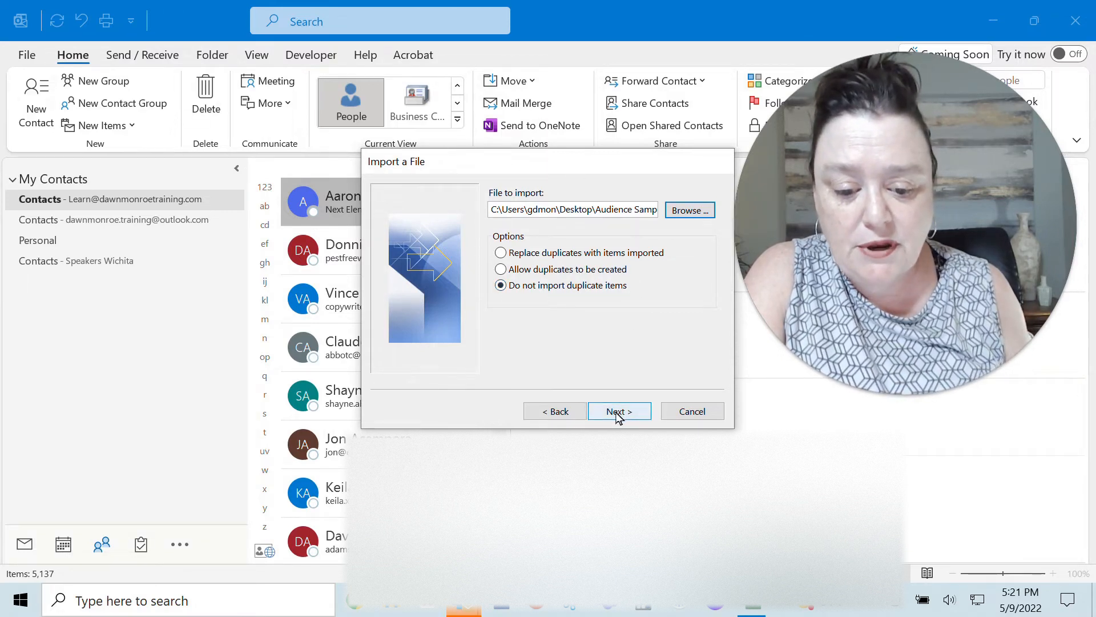
Send the import to the Contacts folder and reach the summary step
click(618, 411)
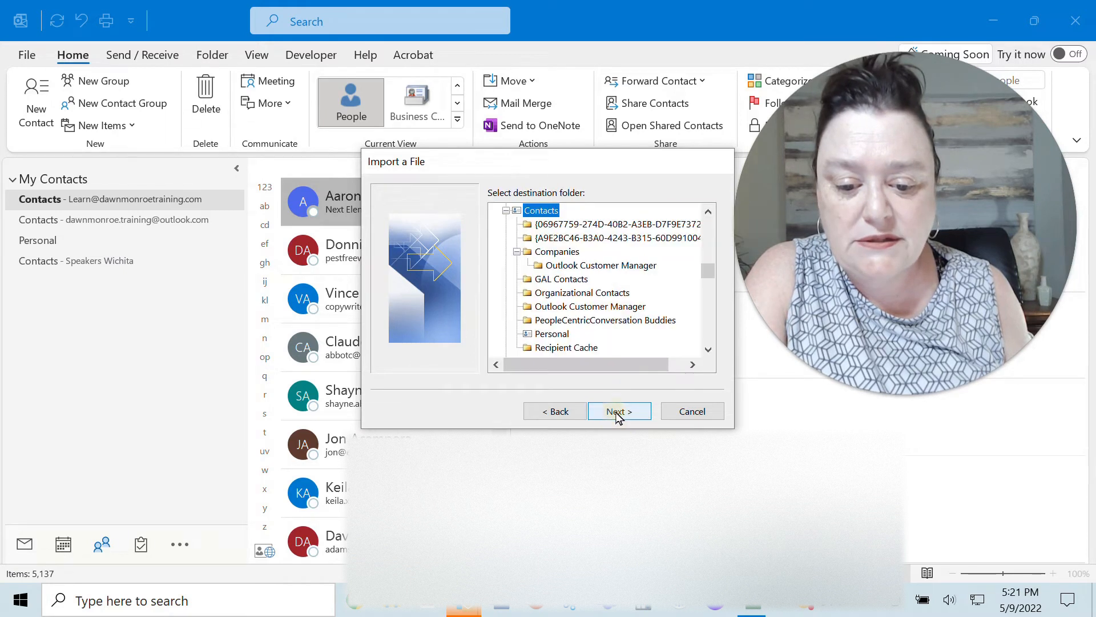
mouse_move(511, 245)
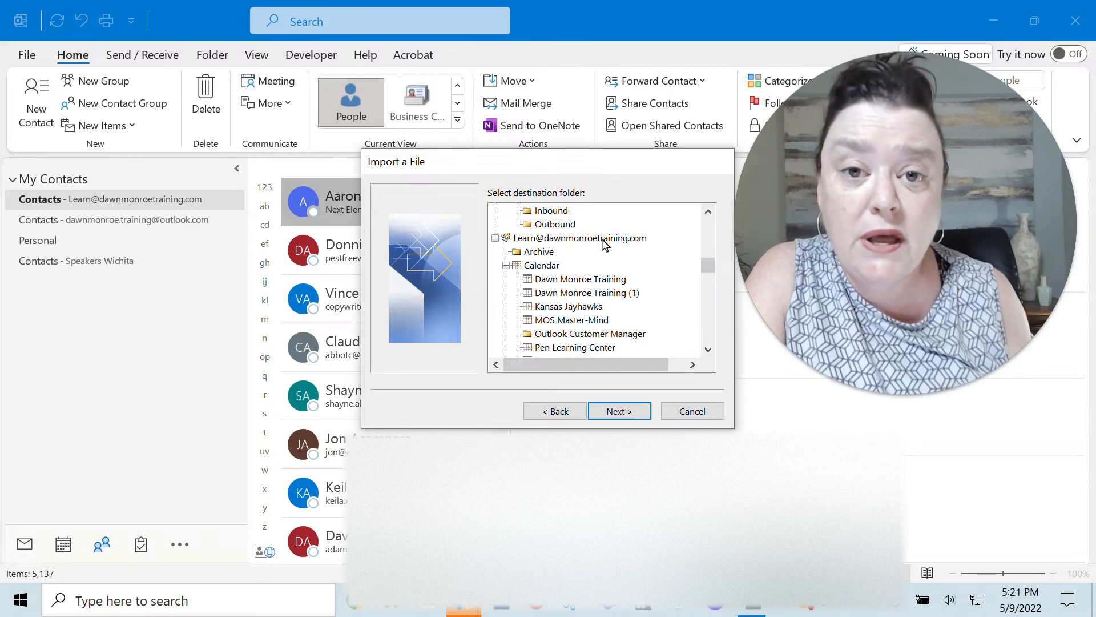
mouse_move(492, 258)
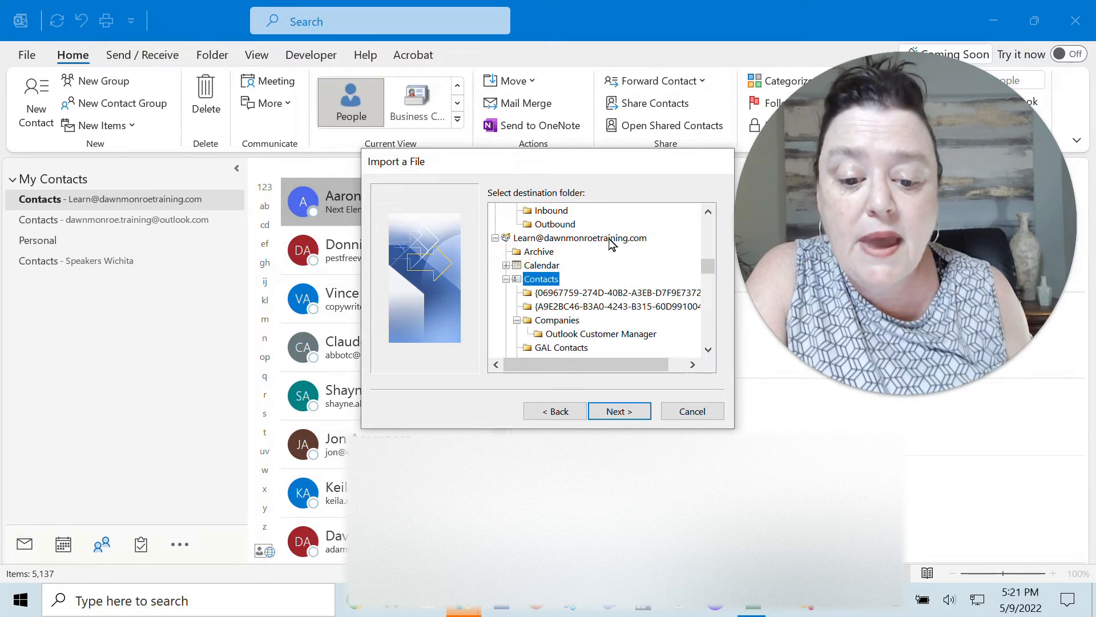
mouse_move(603, 245)
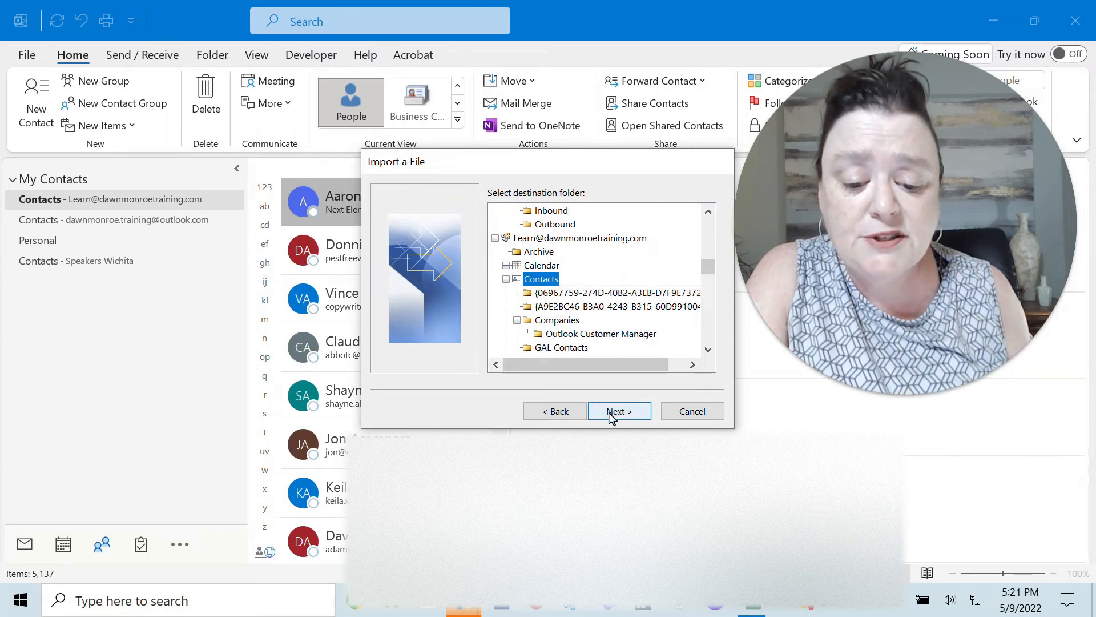
click(619, 411)
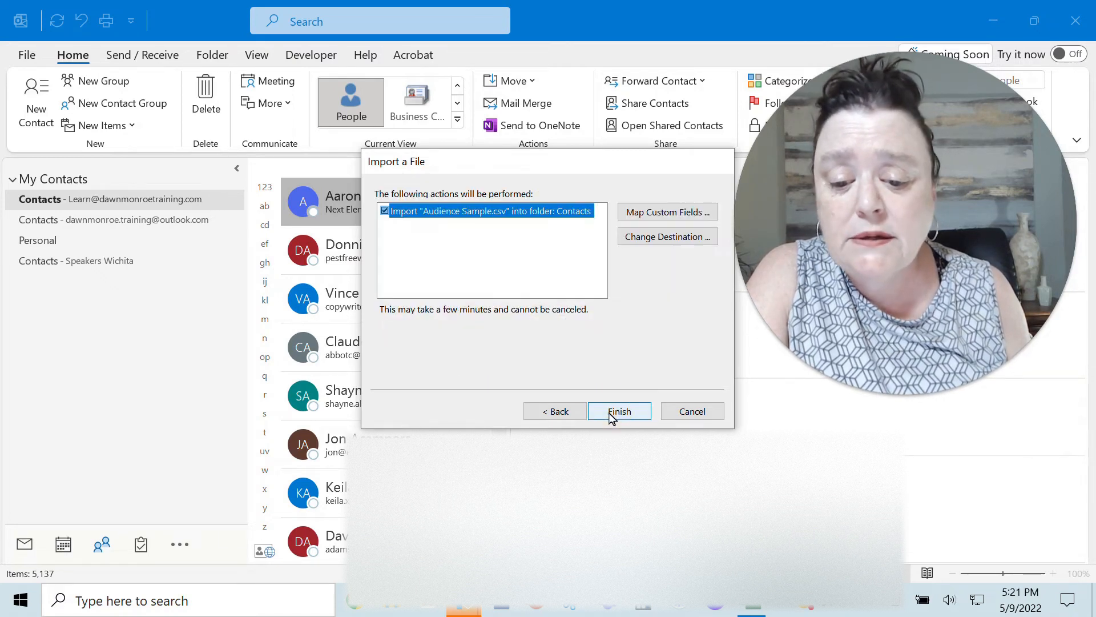
mouse_move(673, 313)
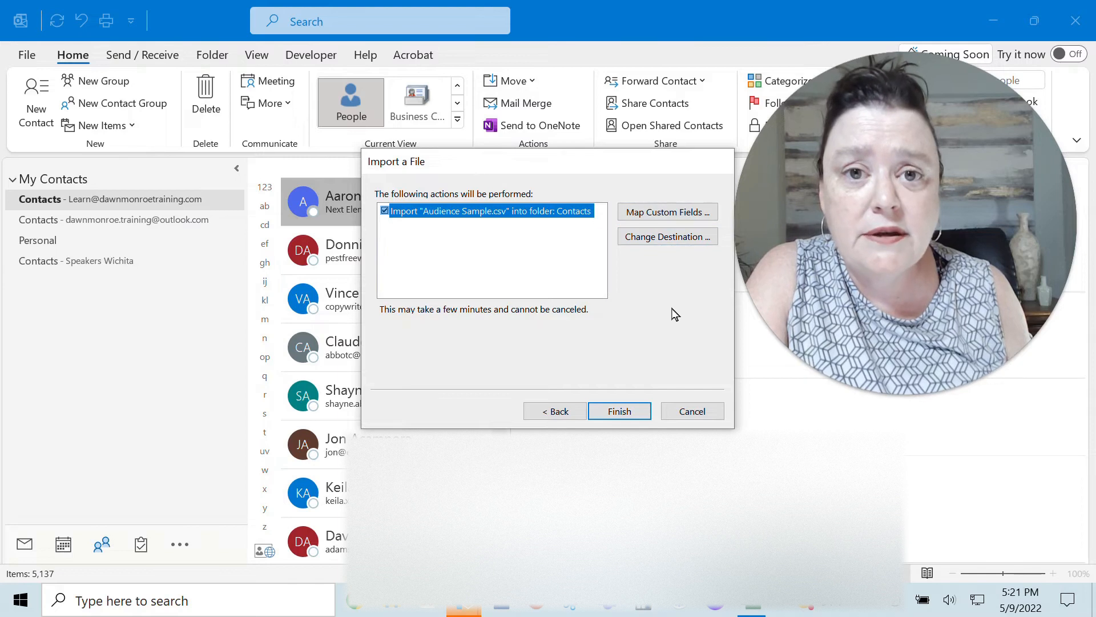
mouse_move(666, 212)
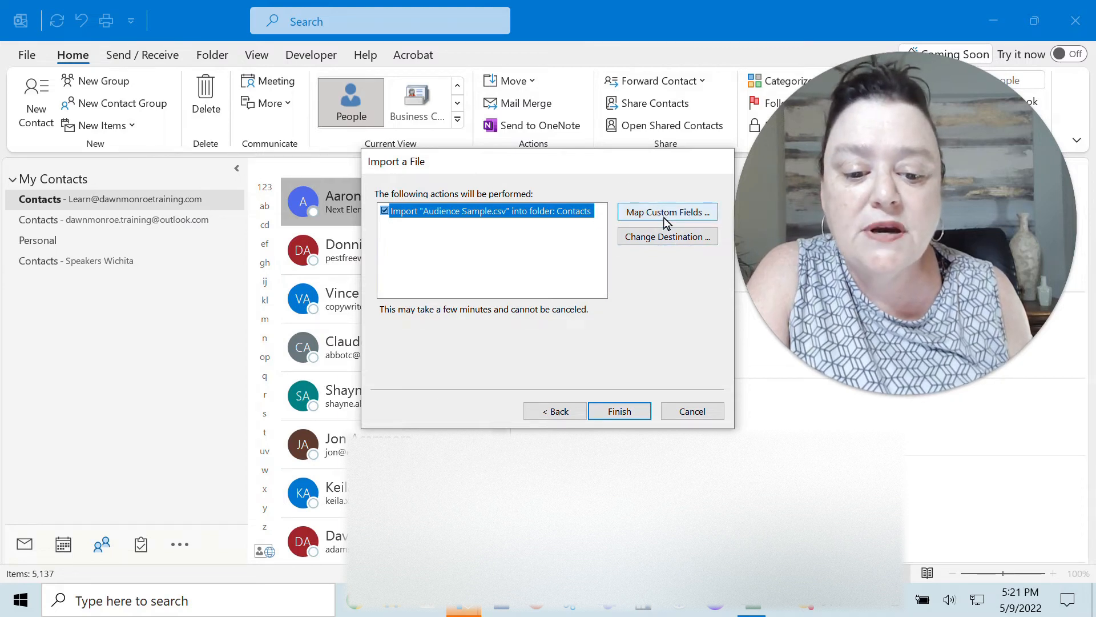
Map First, Last and Email to First Name, Last Name and E-mail Address
click(666, 212)
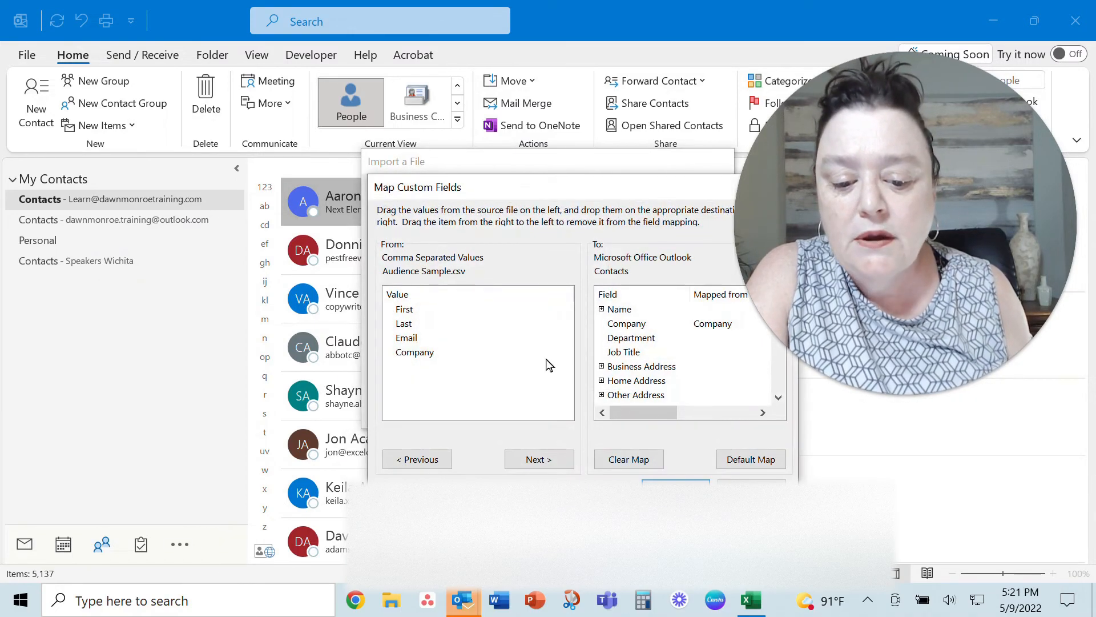
mouse_move(404, 311)
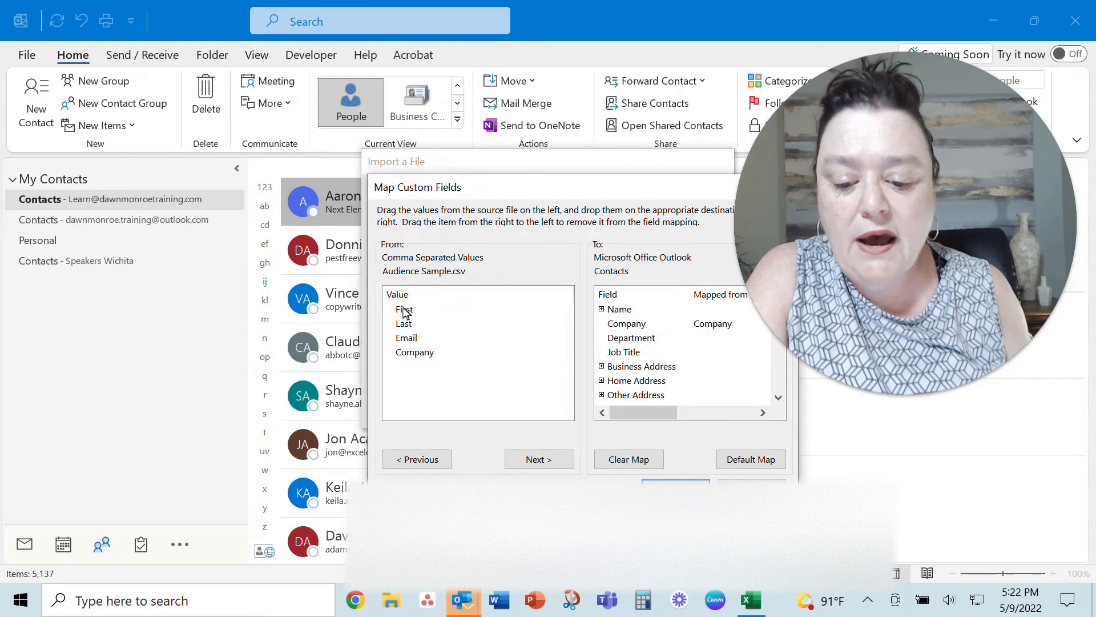
mouse_move(614, 318)
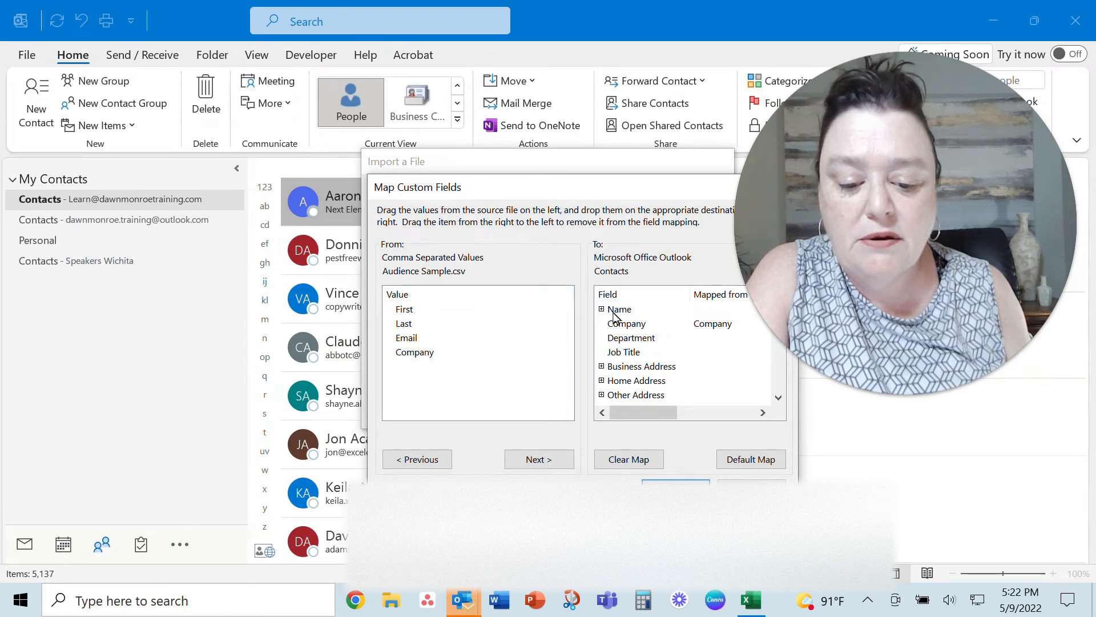
click(601, 309)
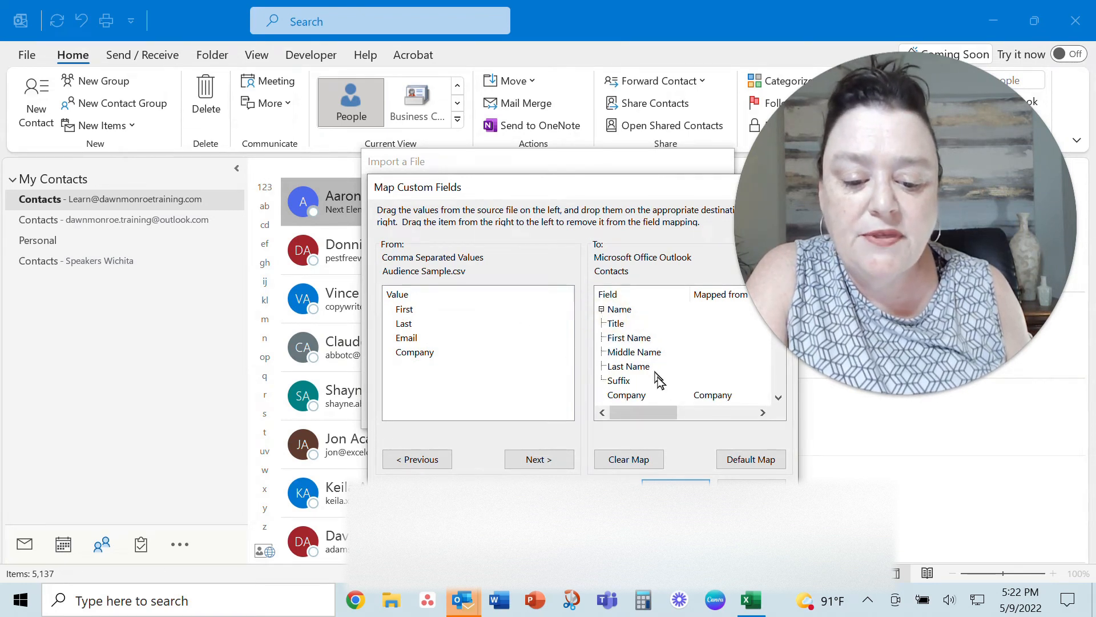
mouse_move(638, 343)
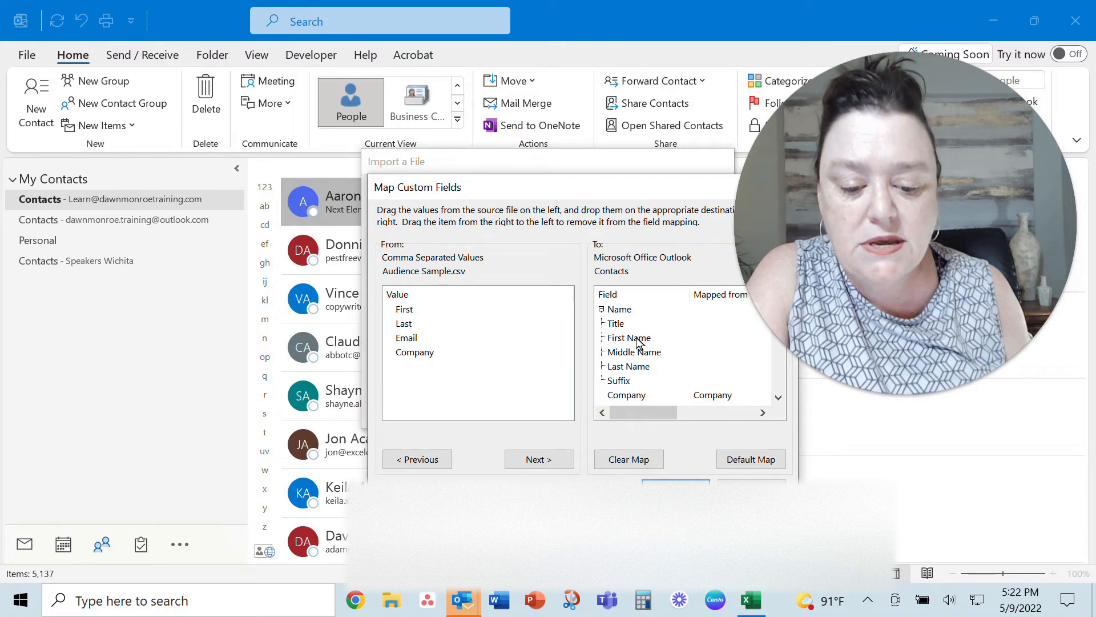
mouse_move(404, 315)
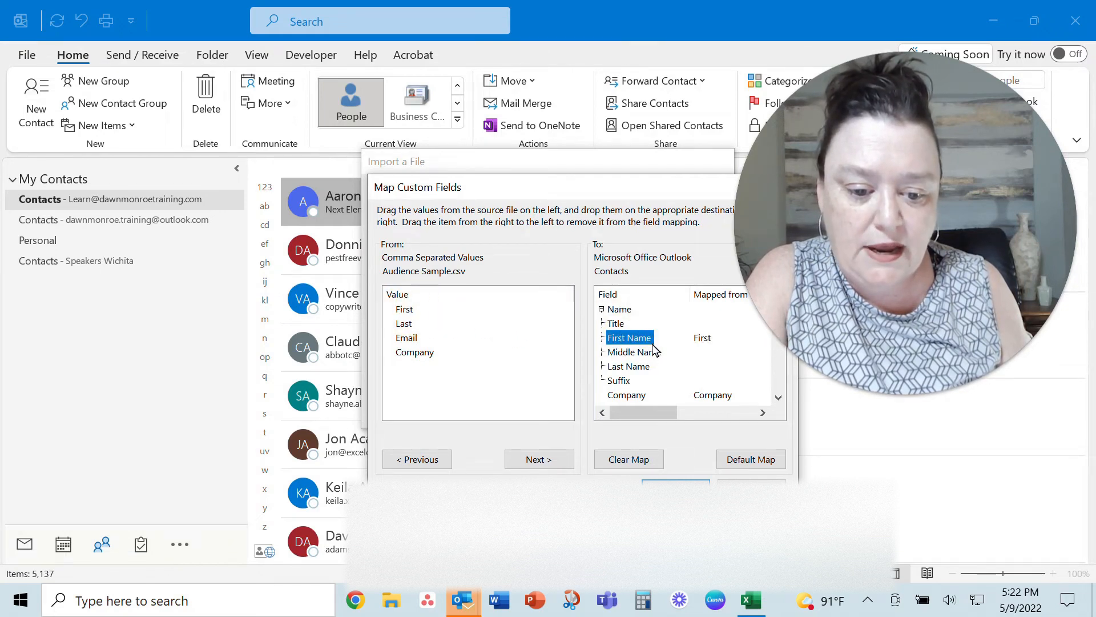
mouse_move(724, 318)
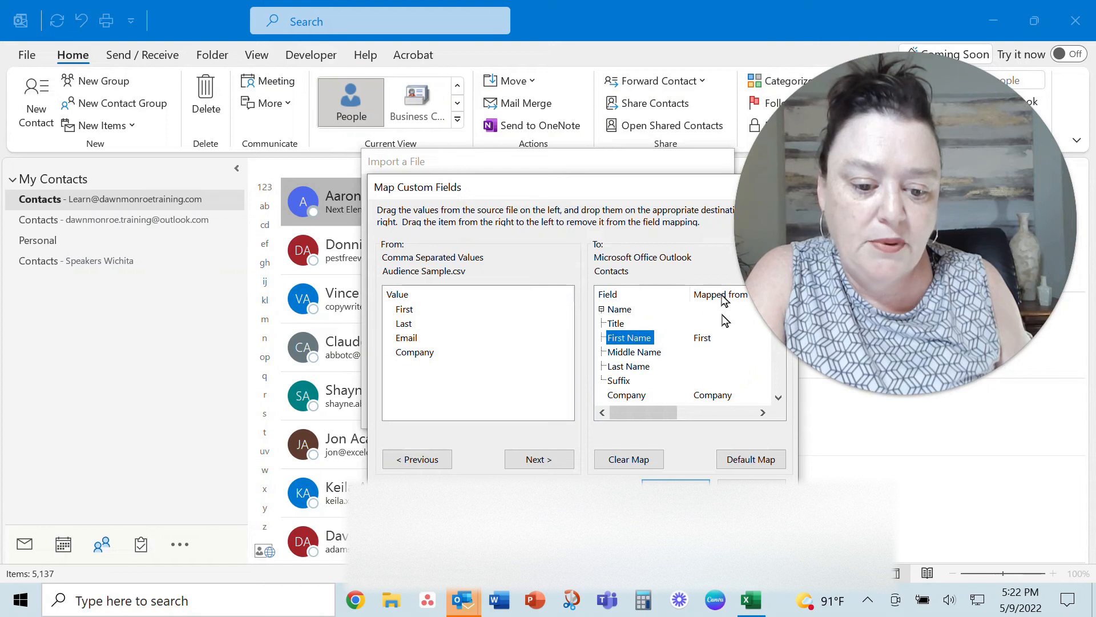
mouse_move(669, 355)
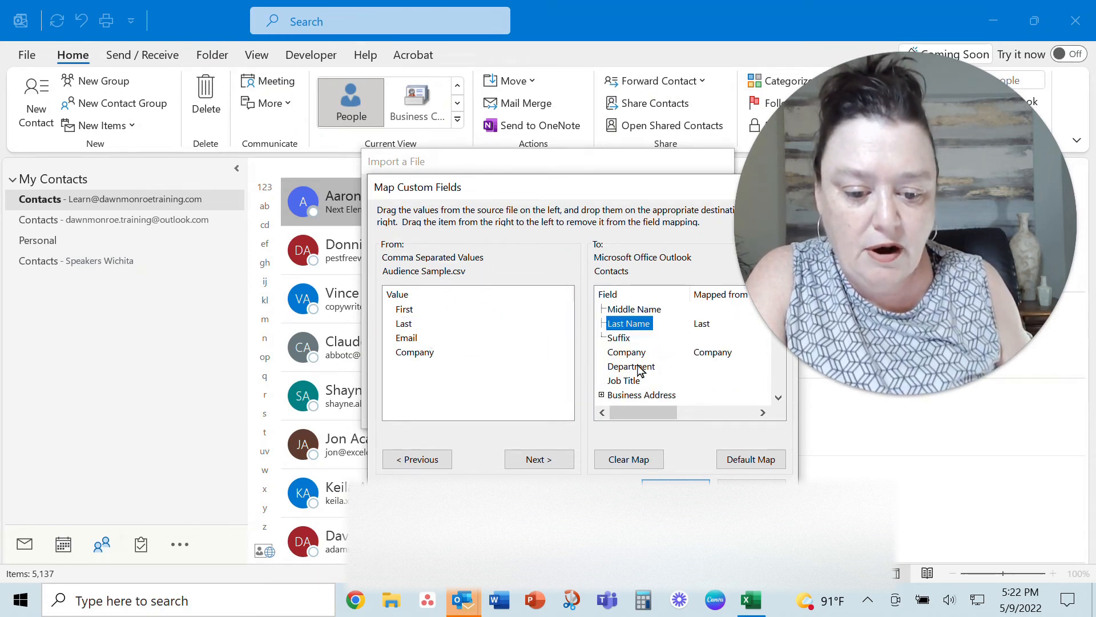
mouse_move(731, 368)
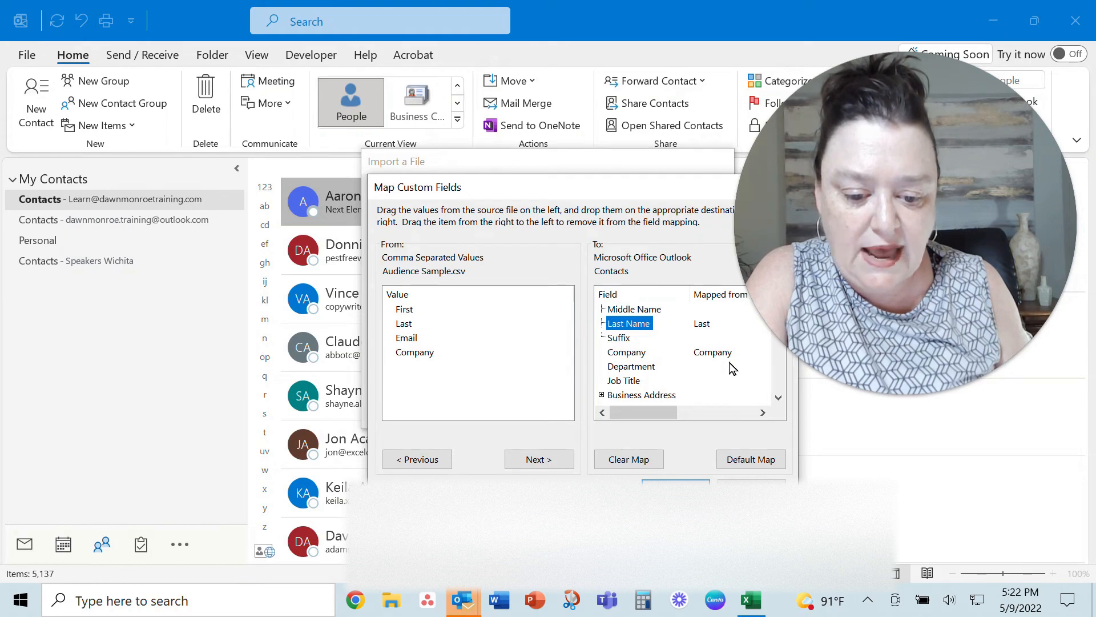
scroll(down, 3)
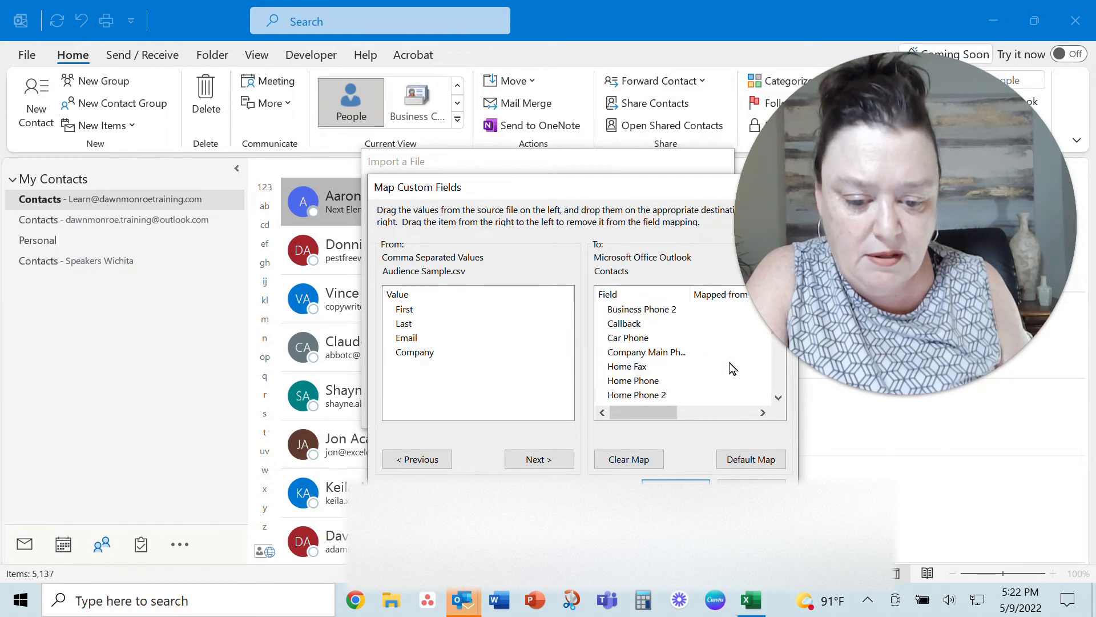
scroll(down, 3)
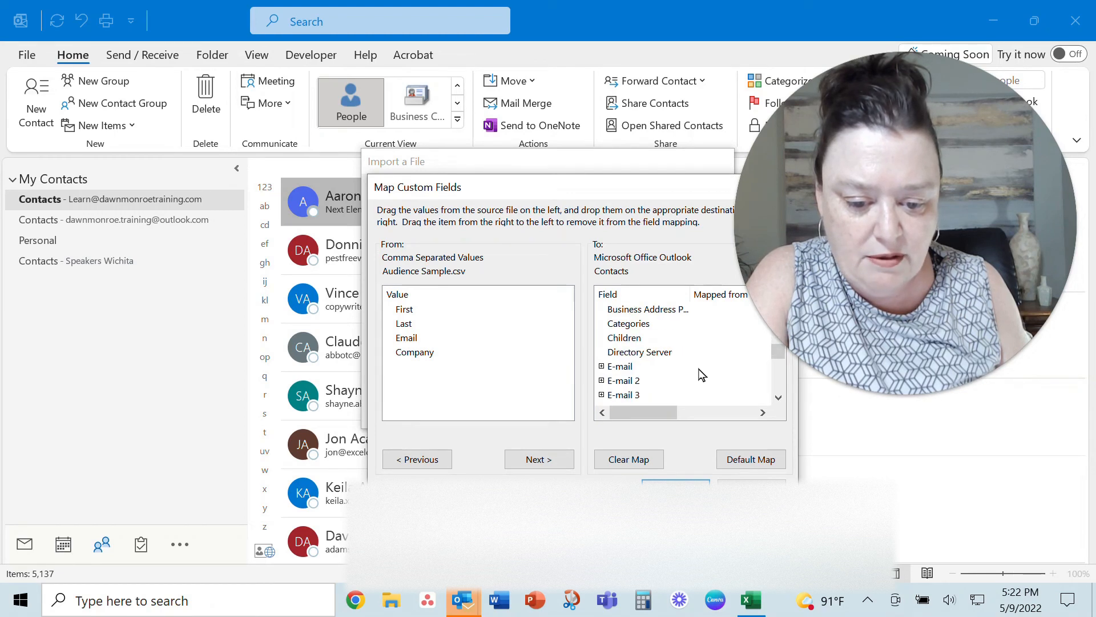
click(601, 365)
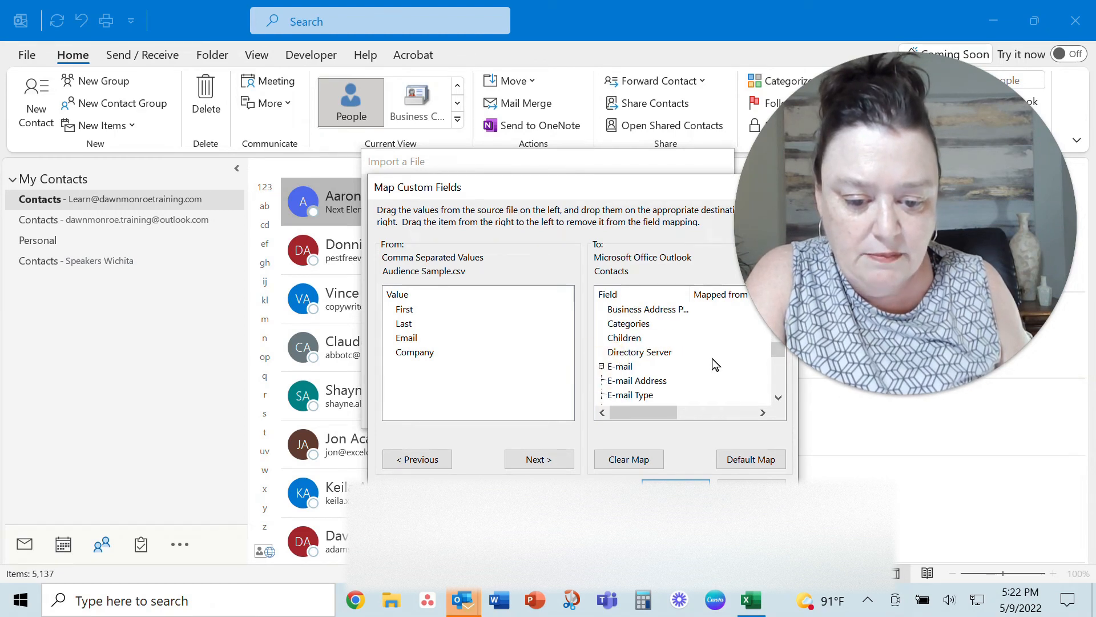
scroll(down, 3)
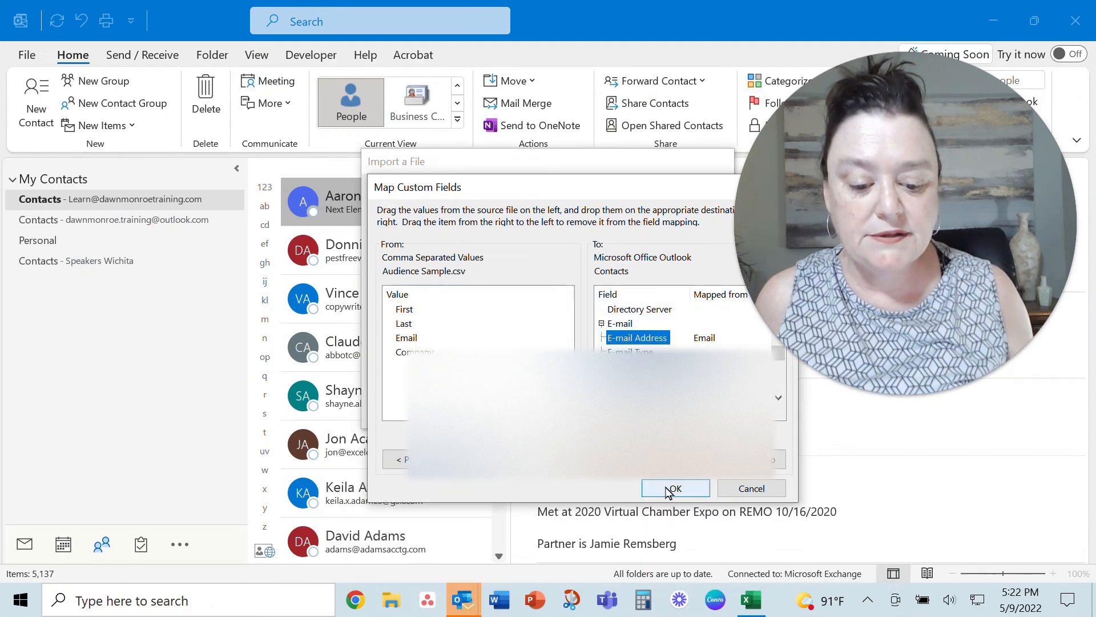
click(673, 488)
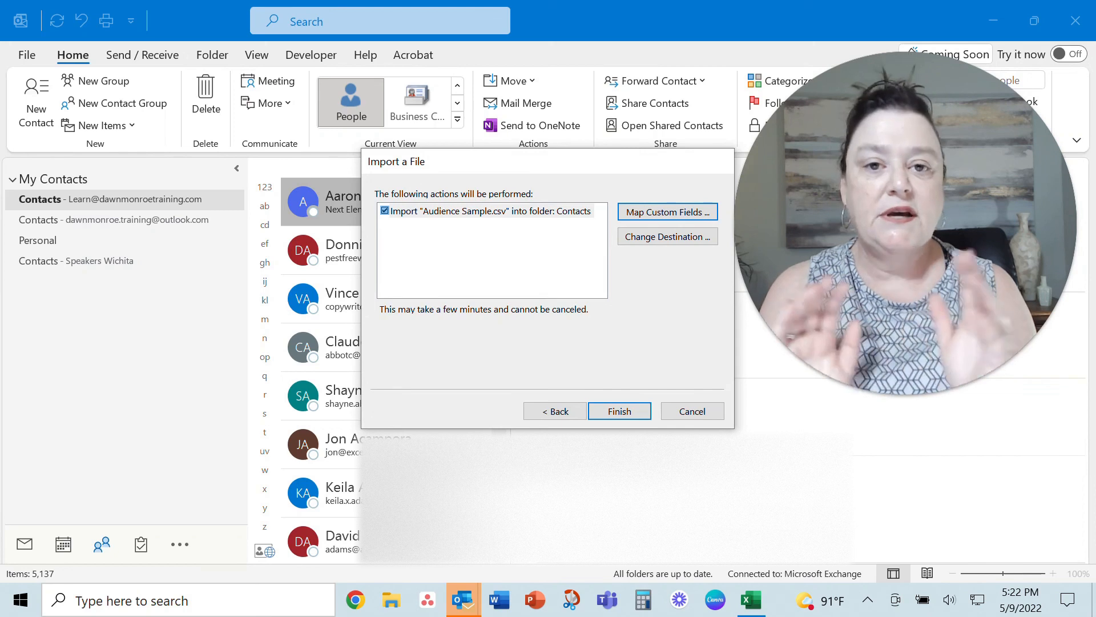